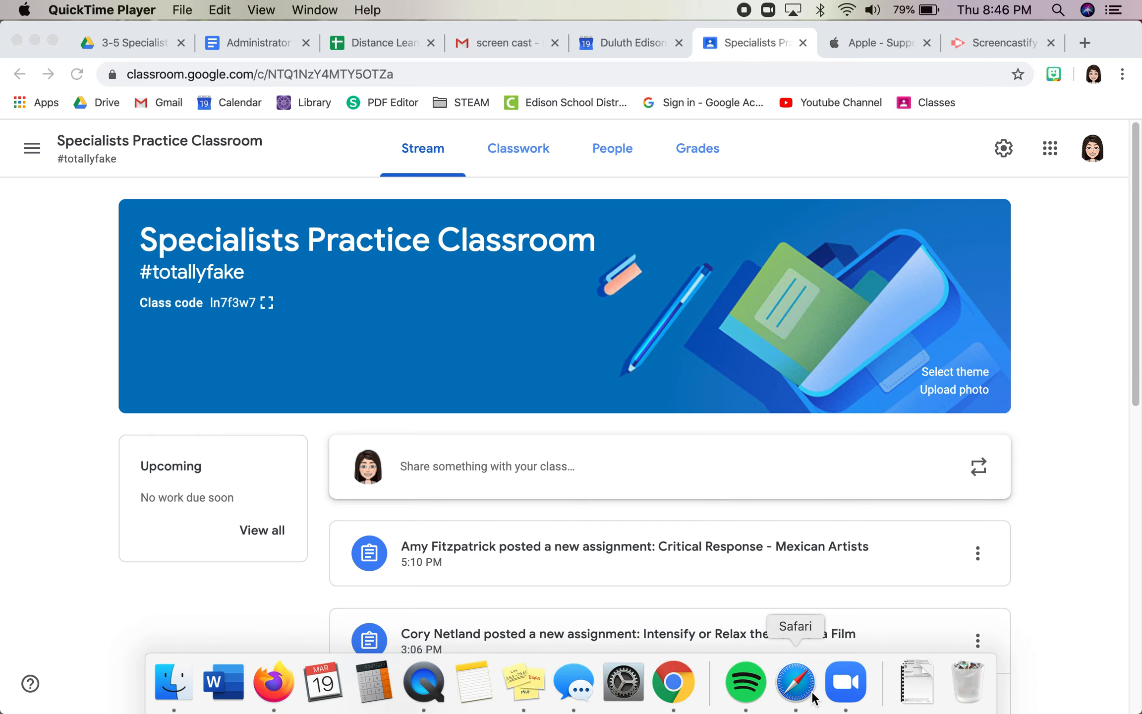
mouse_move(845, 683)
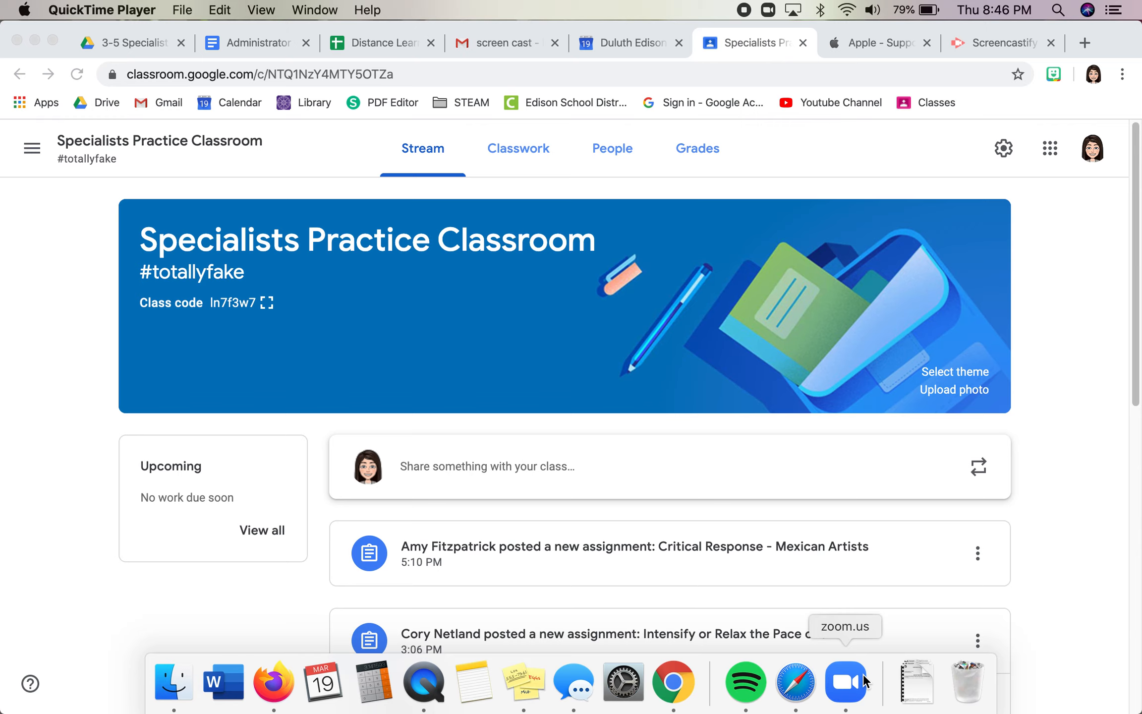
Step: Launch Zoom from the Dock so its home window sits over the Classroom page
left_click(845, 682)
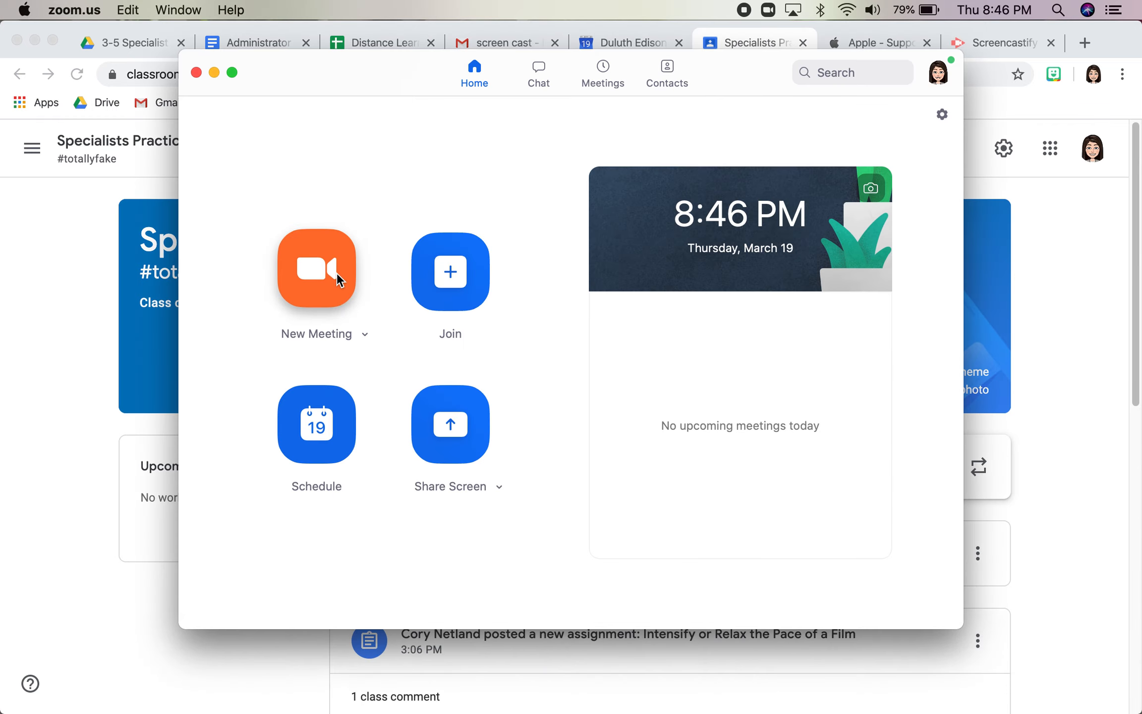
Step: Start a New Meeting with video on and join audio through the computer
left_click(317, 268)
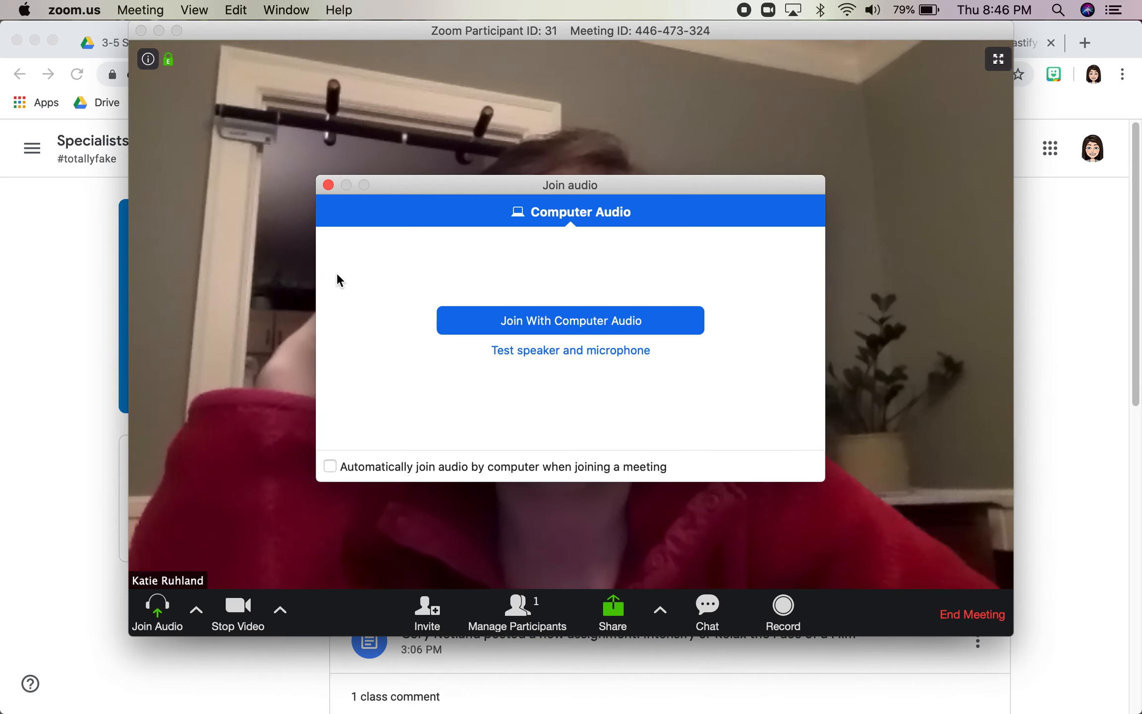
left_click(570, 320)
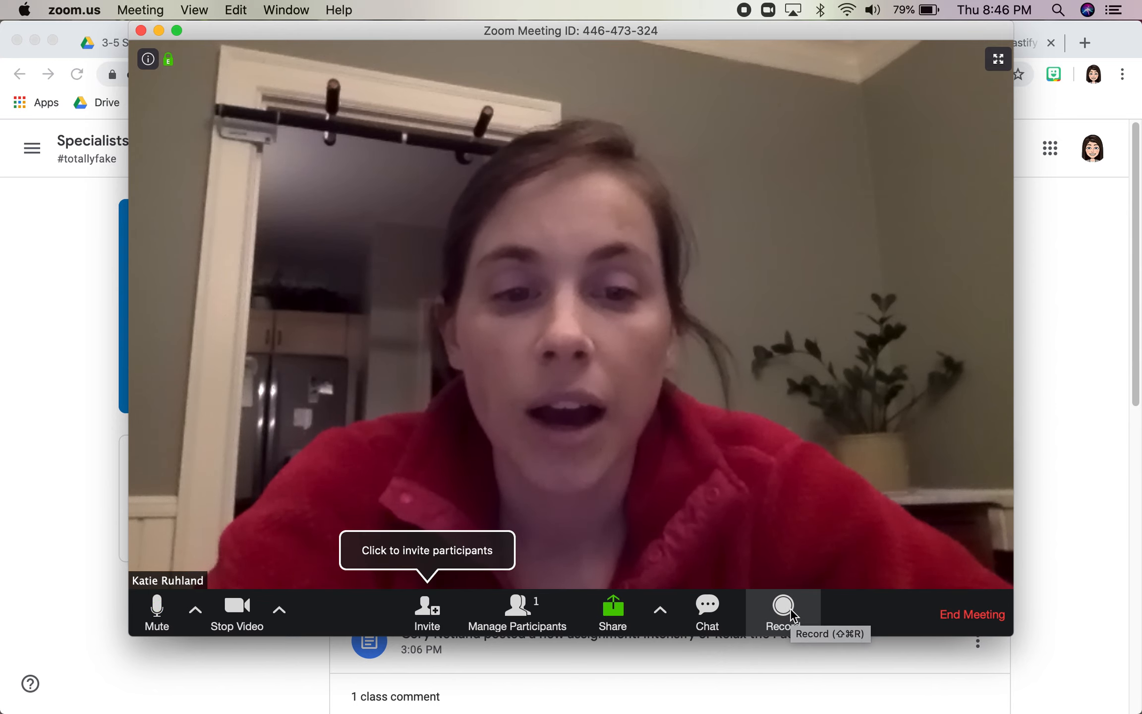
Step: Record the meeting, pause the recording briefly, then resume it
left_click(784, 607)
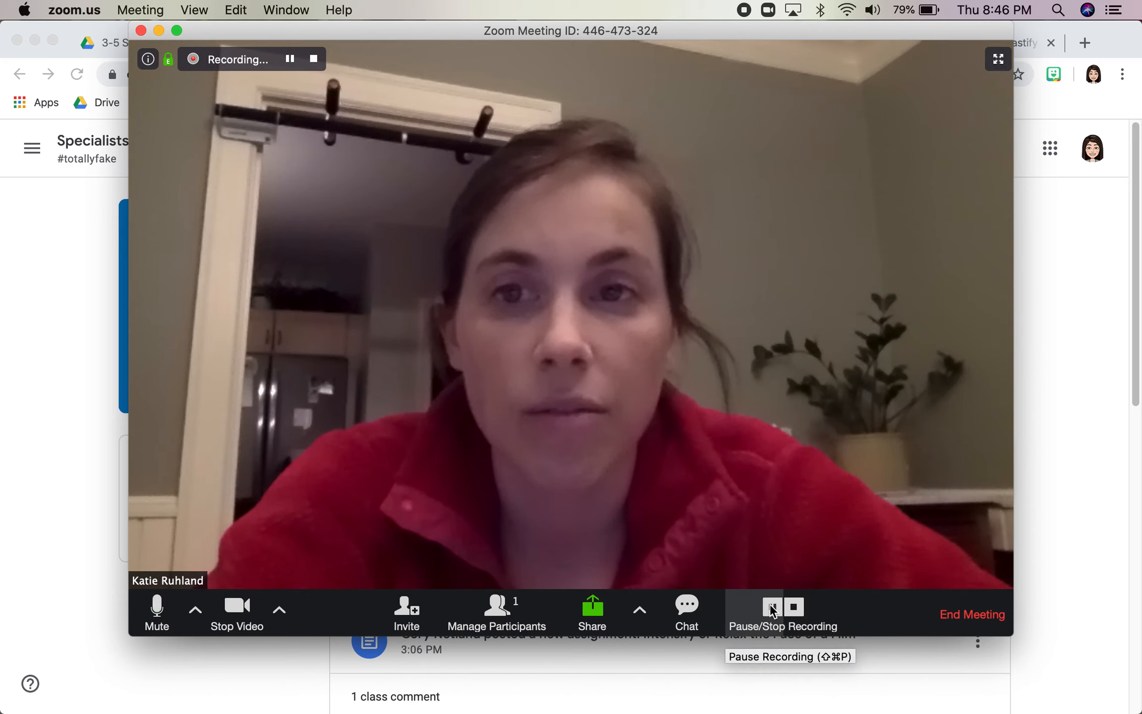
left_click(770, 606)
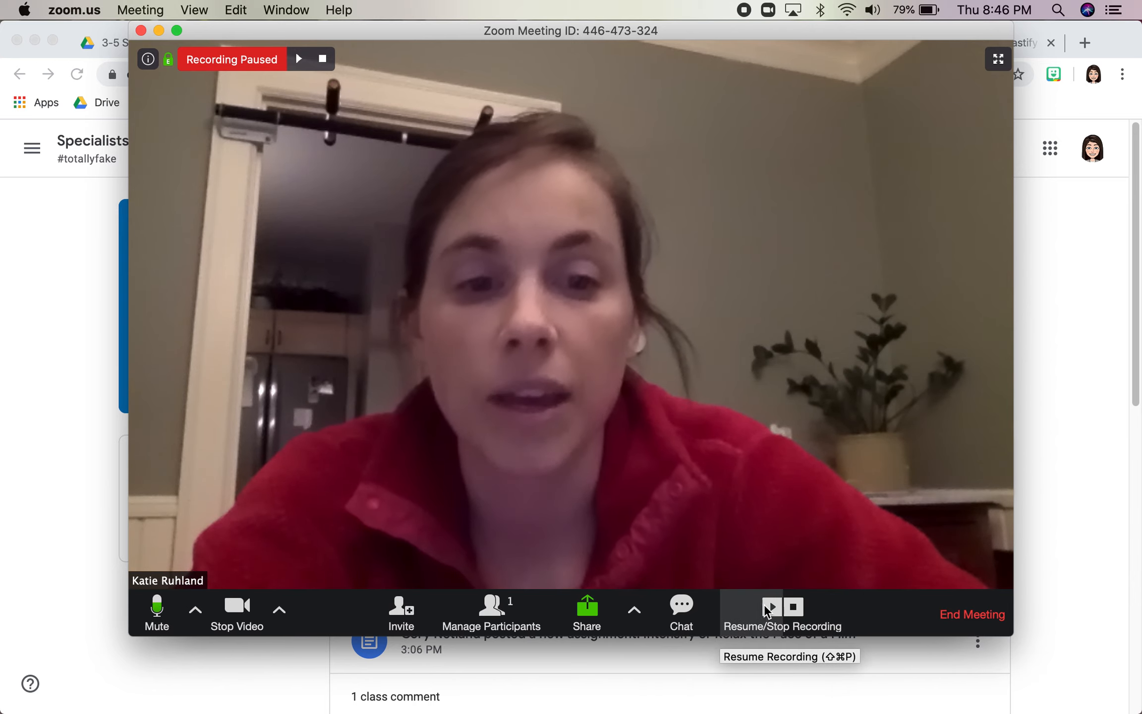
left_click(771, 606)
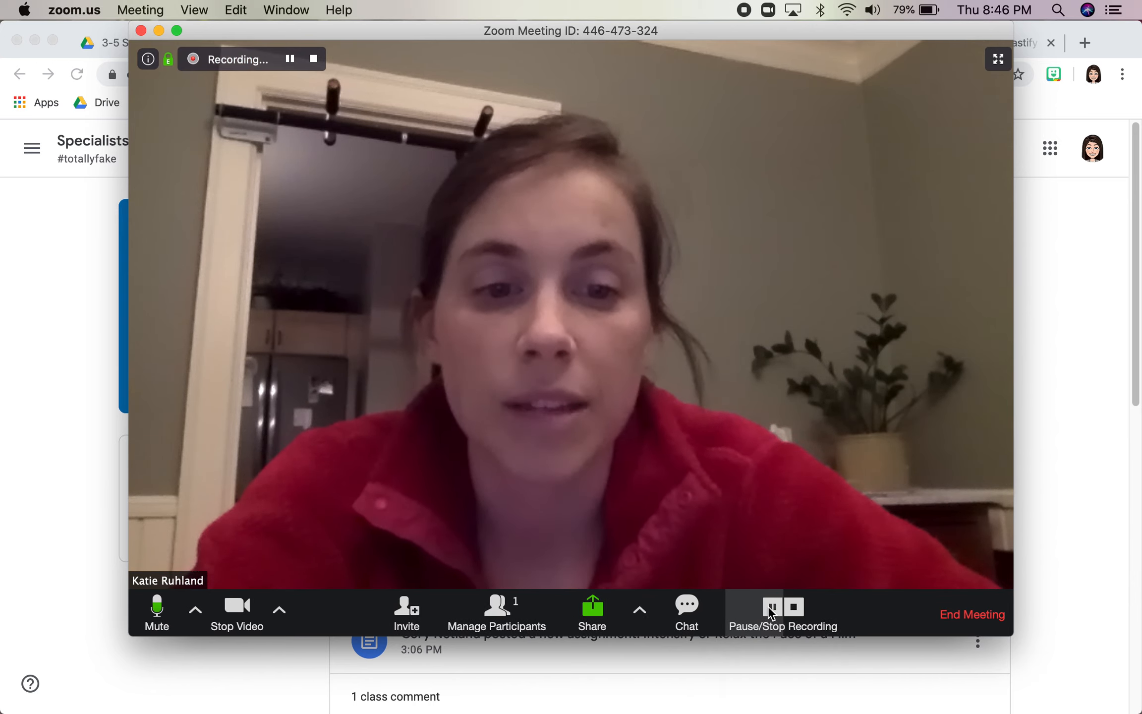
mouse_move(794, 612)
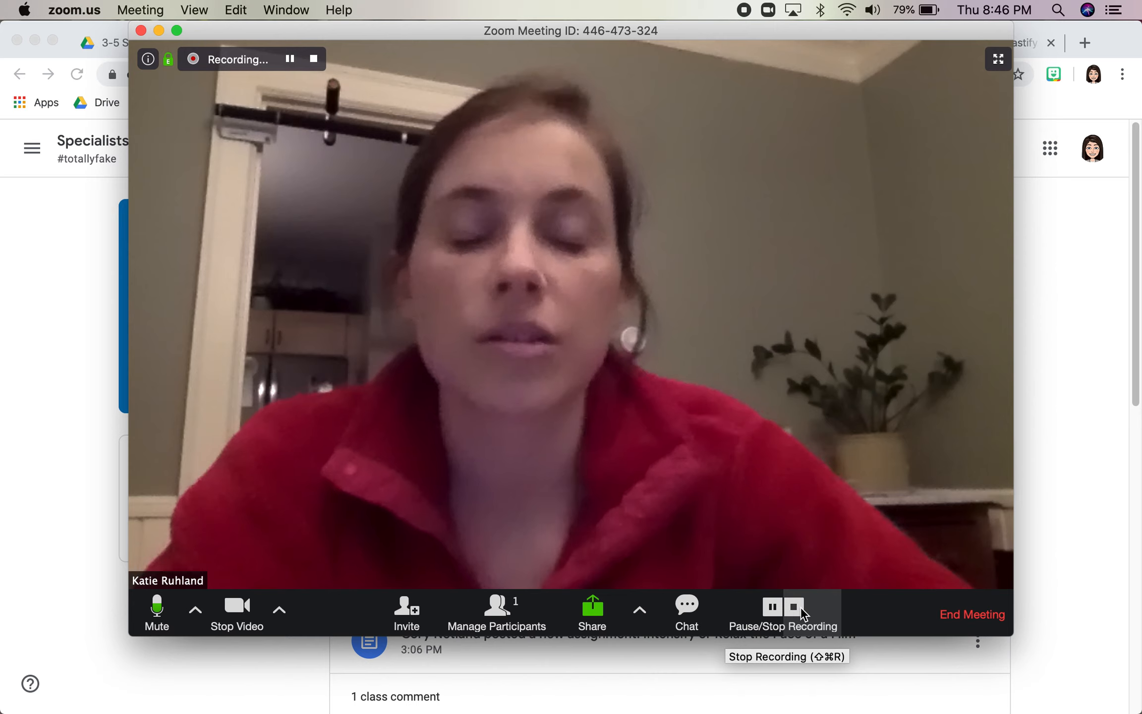
Step: Share the Google Chrome window showing the Specialists Practice Classroom page
left_click(593, 607)
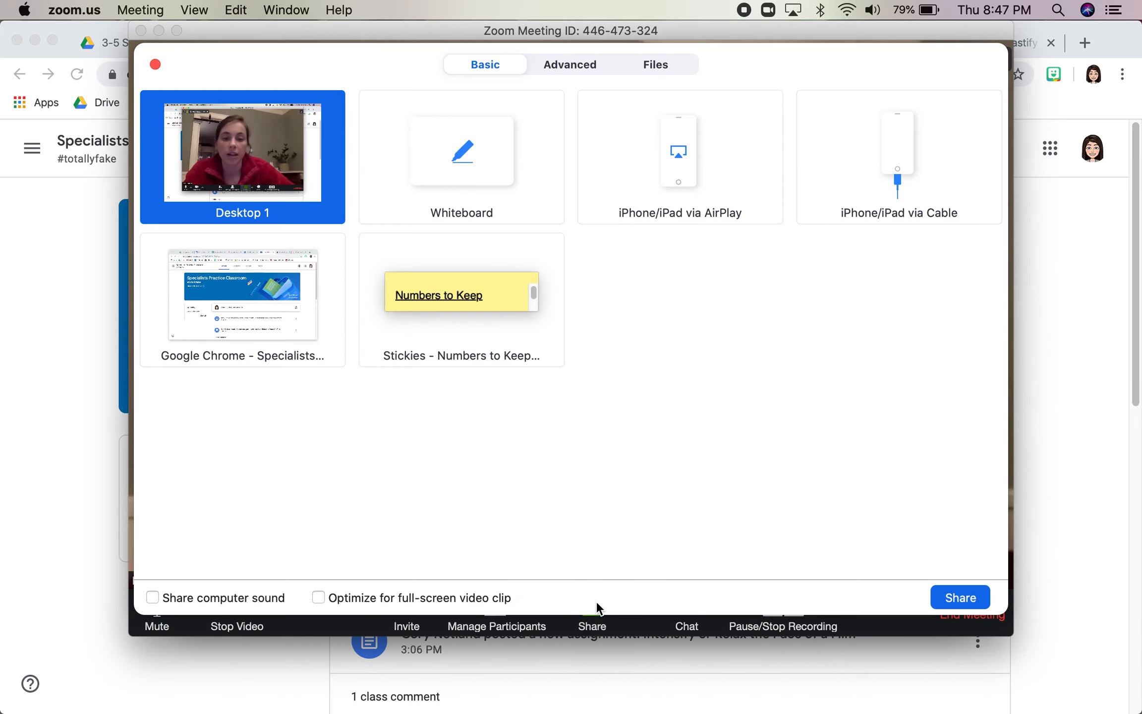
left_click(242, 295)
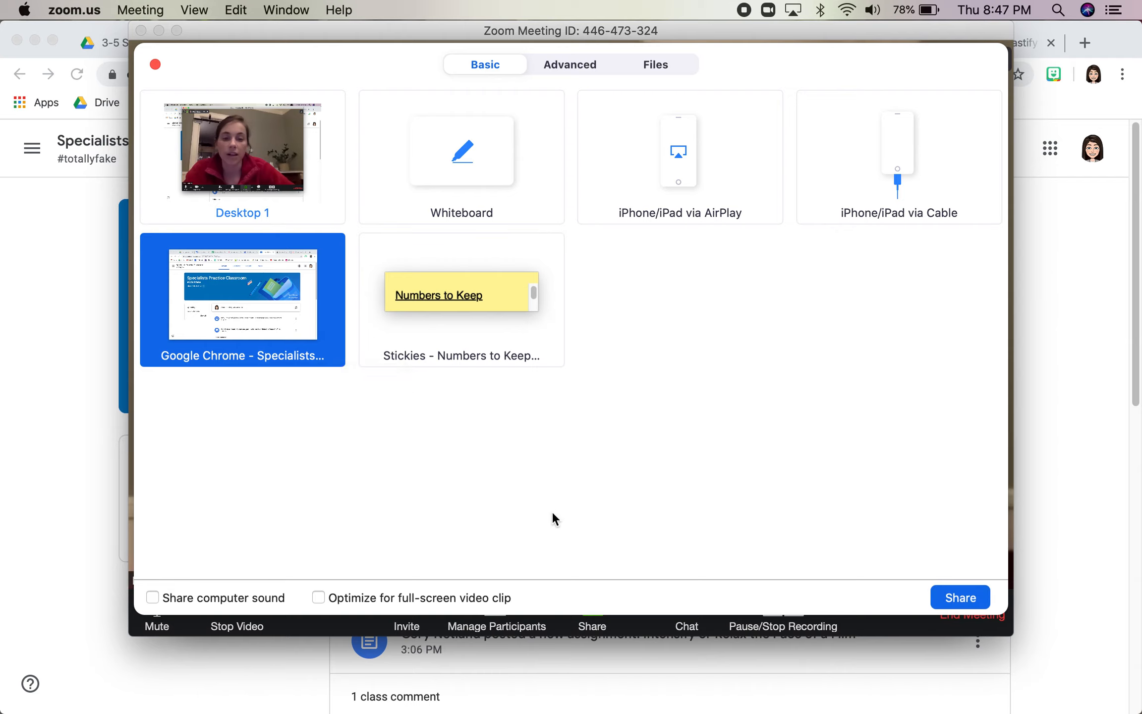
mouse_move(954, 603)
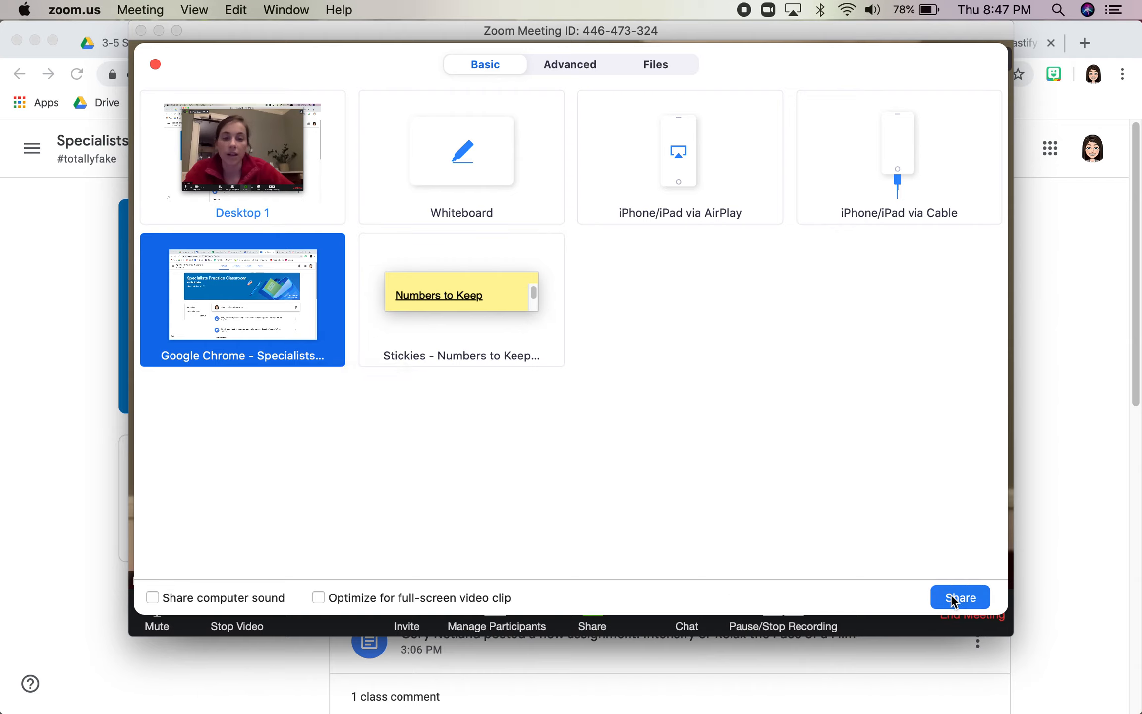
left_click(959, 597)
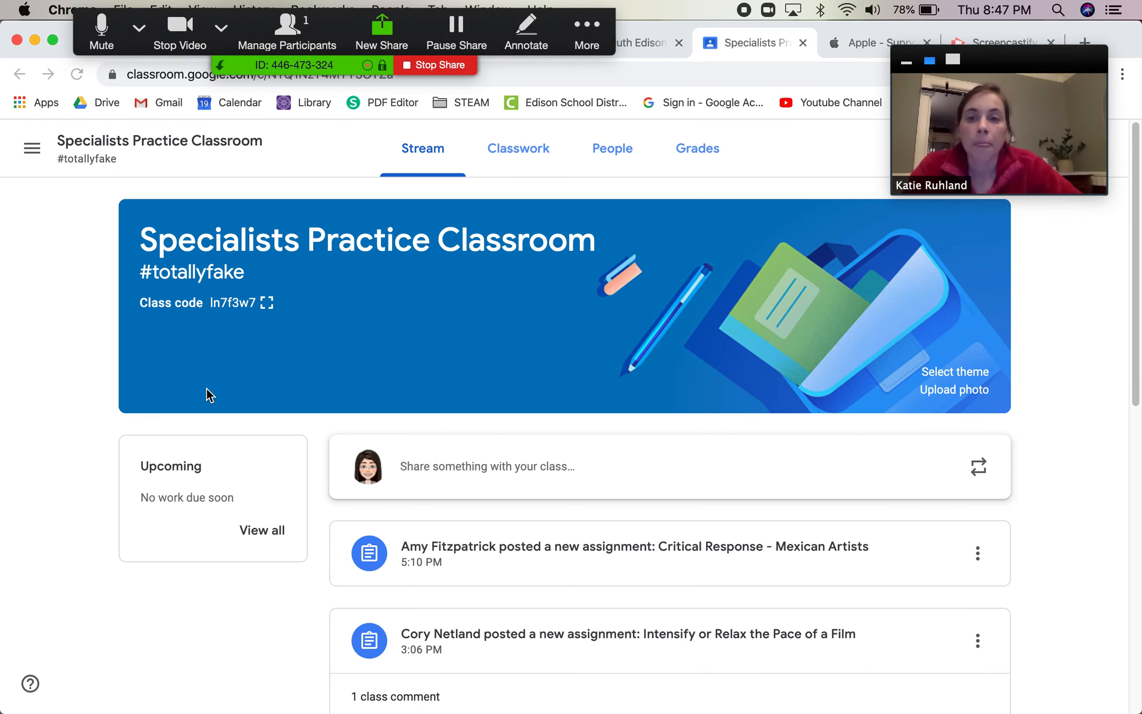
mouse_move(595, 235)
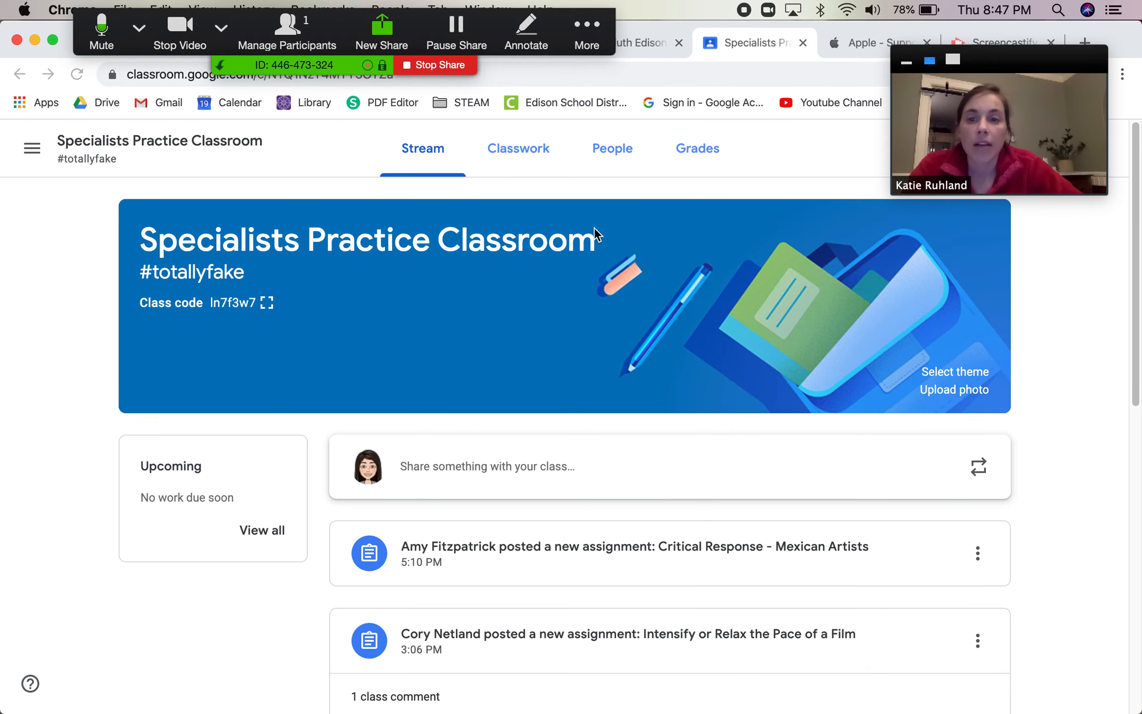
Step: Show the Classwork assignment list in the shared Classroom page, then stop sharing
left_click(518, 149)
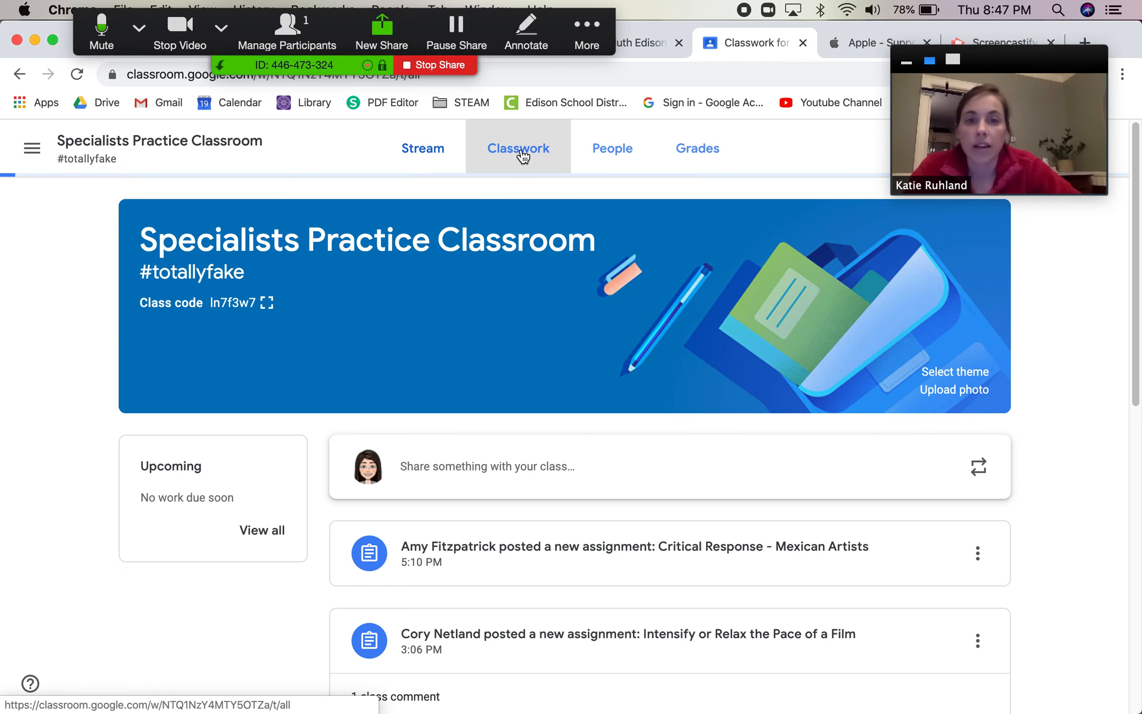
left_click(518, 149)
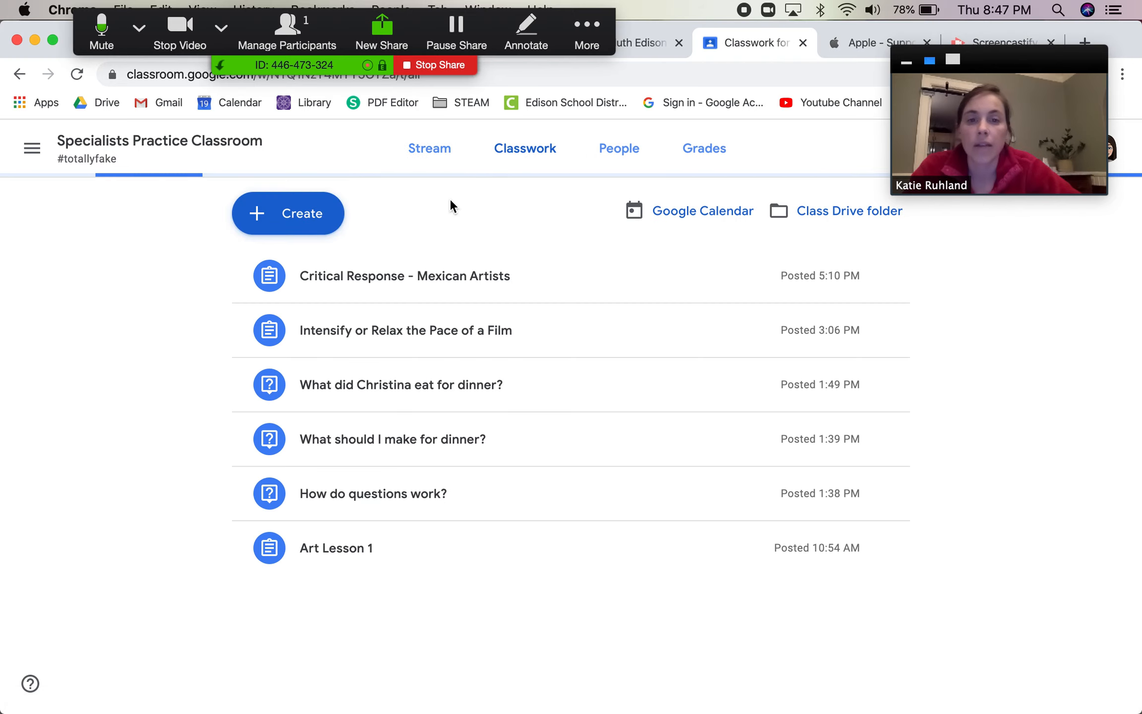
left_click(423, 148)
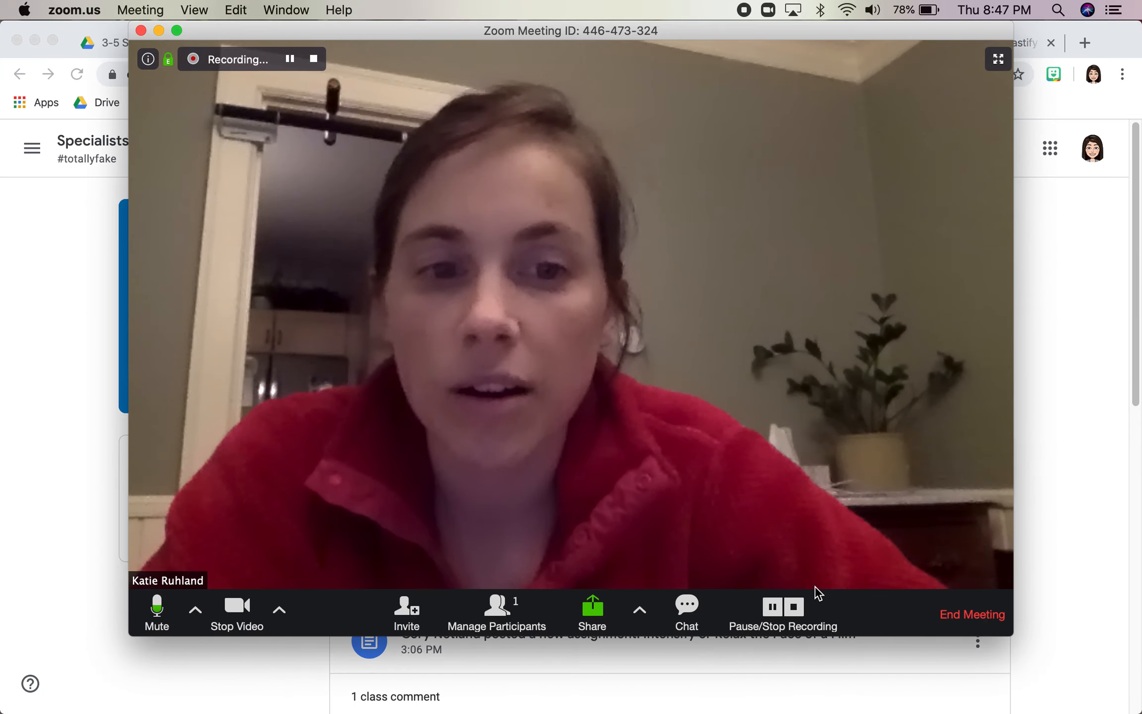
Step: Stop recording and save it to the default Documents/Zoom folder, revealing the mp4 and audio files
left_click(793, 606)
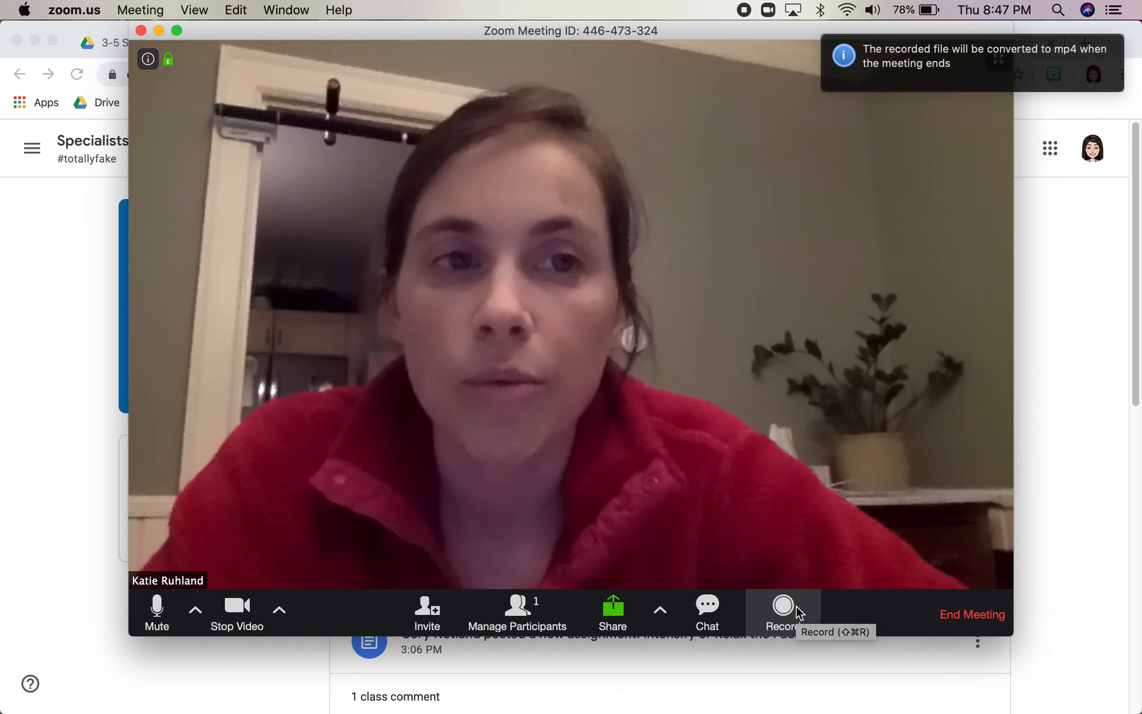
mouse_move(997, 613)
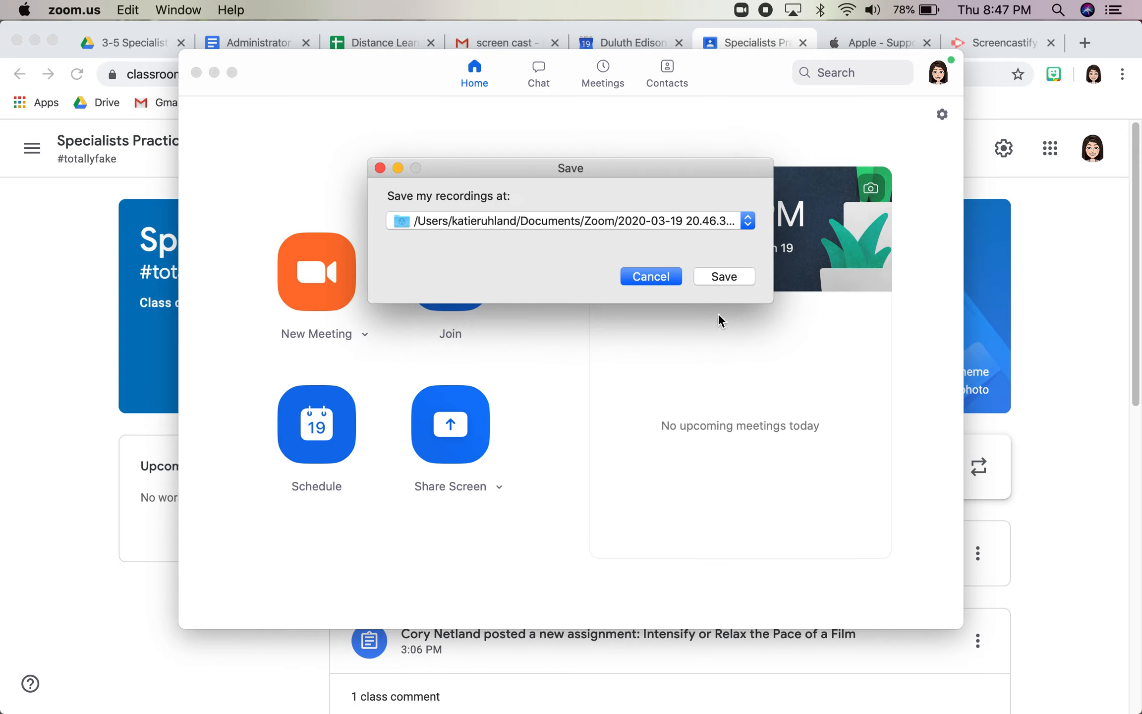
mouse_move(703, 241)
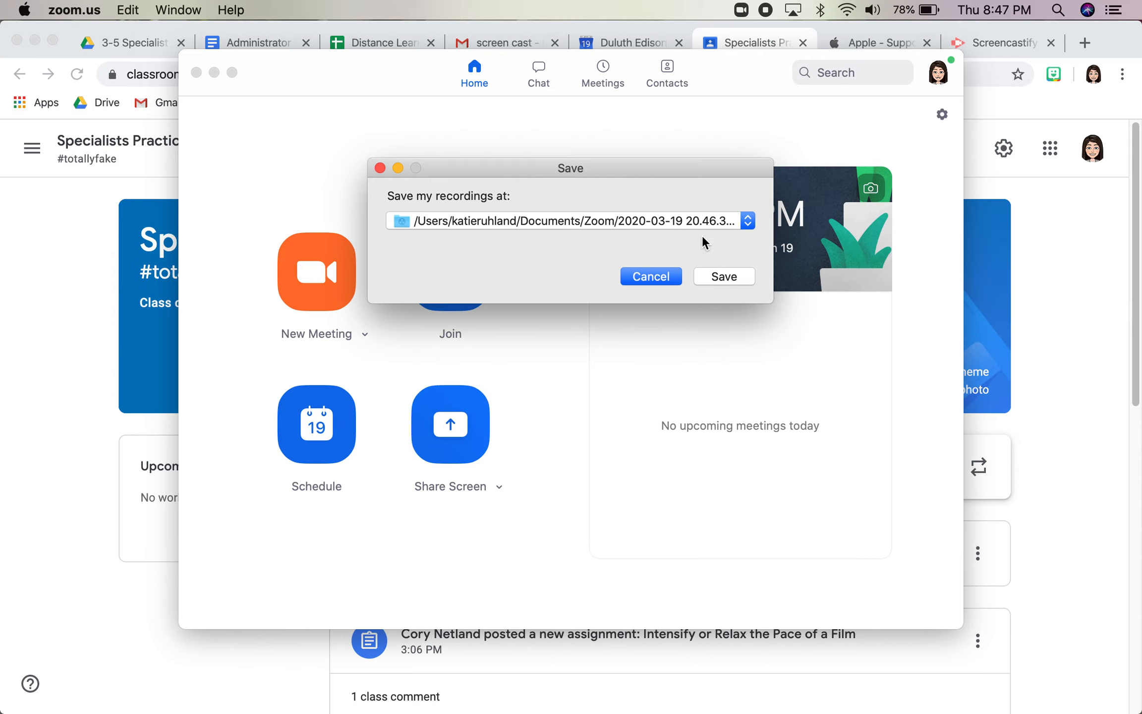
left_click(747, 220)
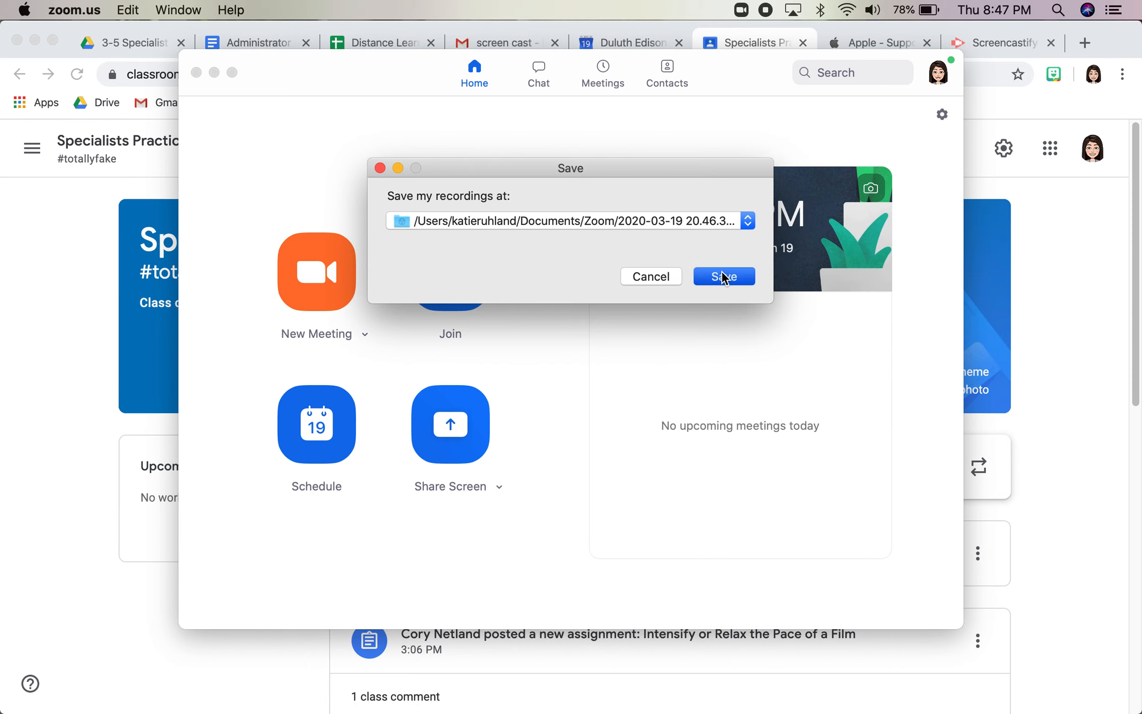
left_click(724, 275)
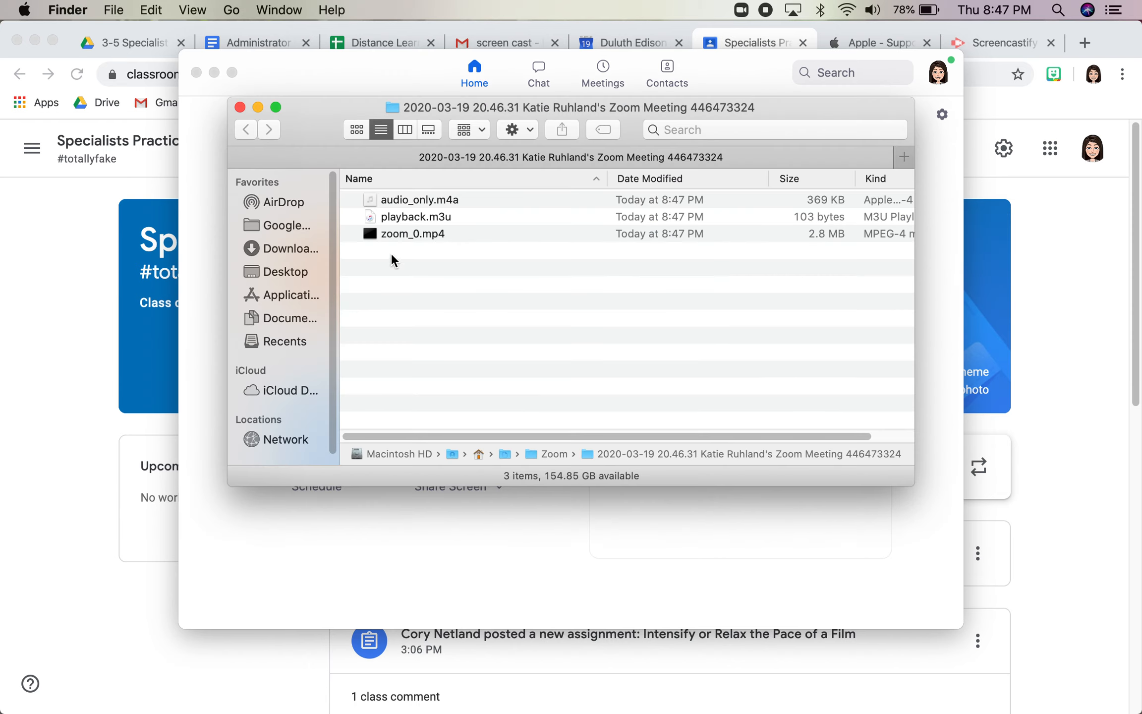
mouse_move(406, 241)
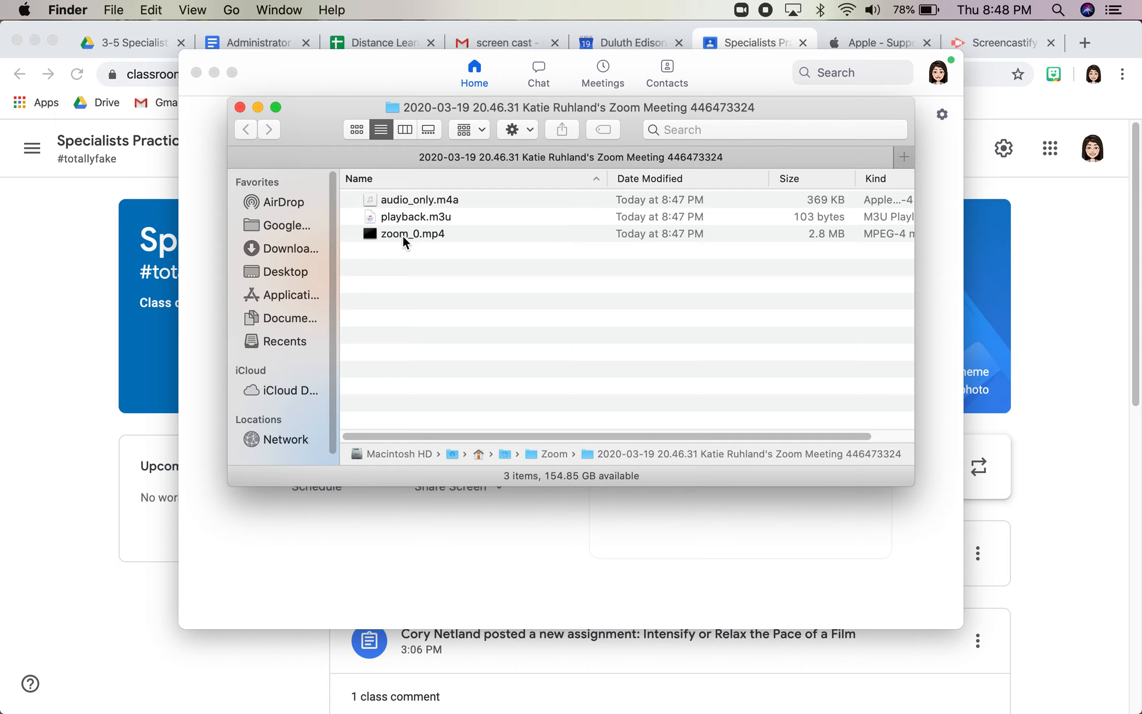
mouse_move(444, 249)
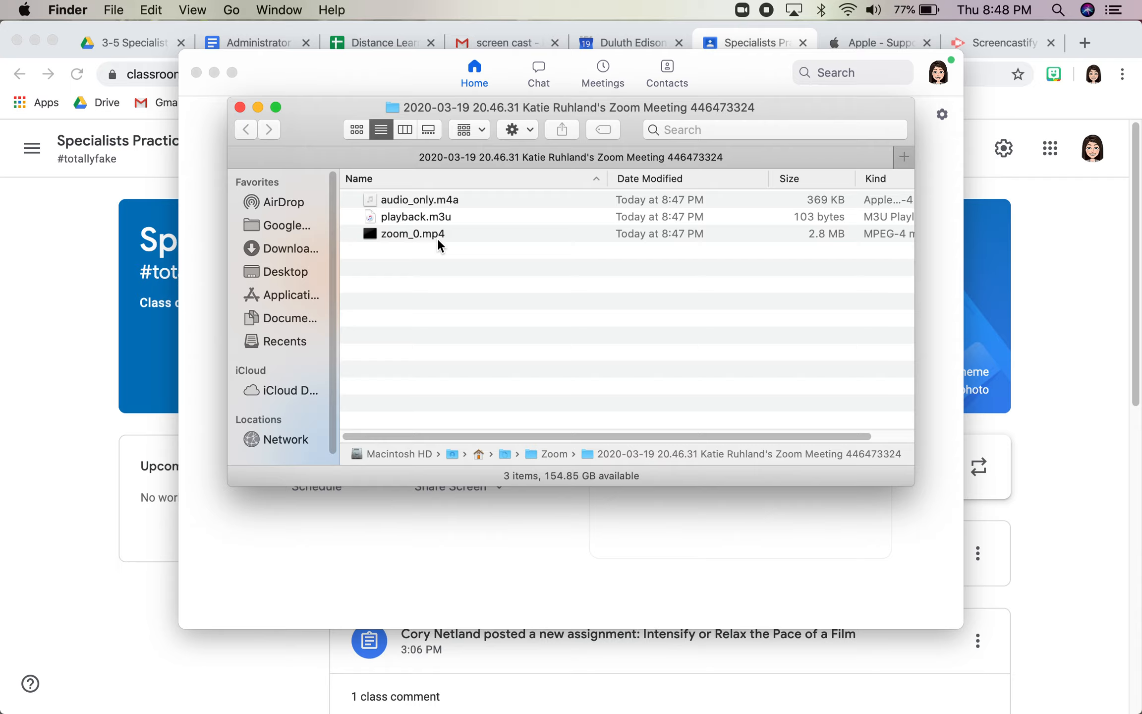
double_click(413, 233)
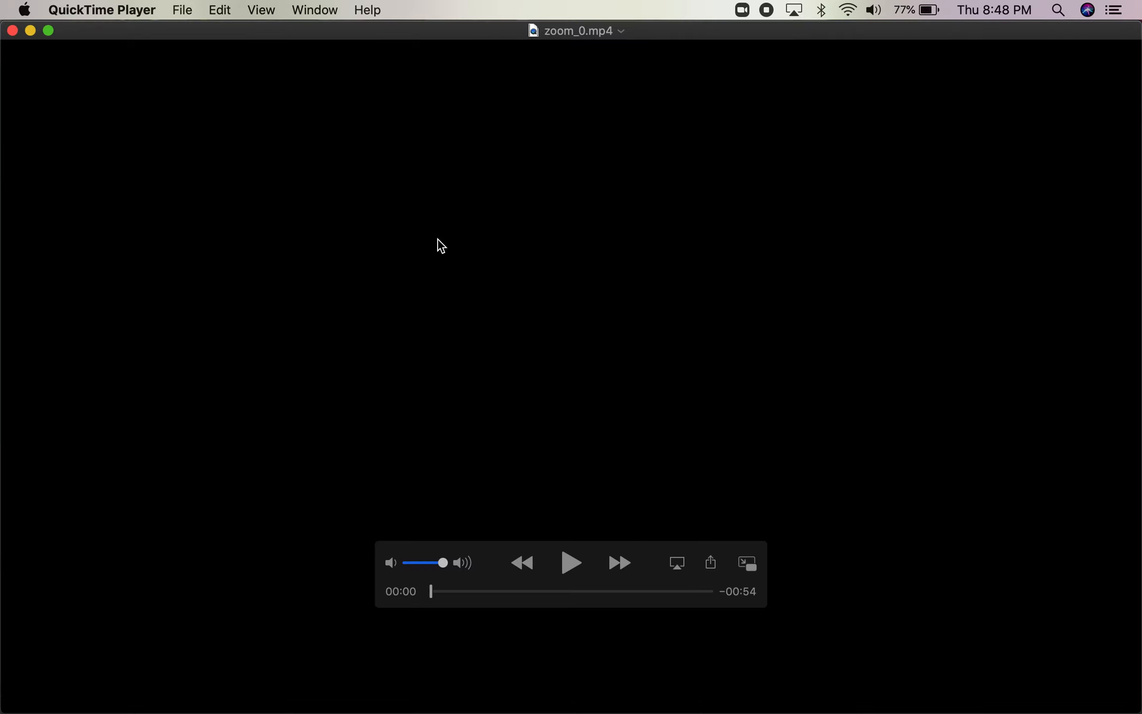
left_click(570, 563)
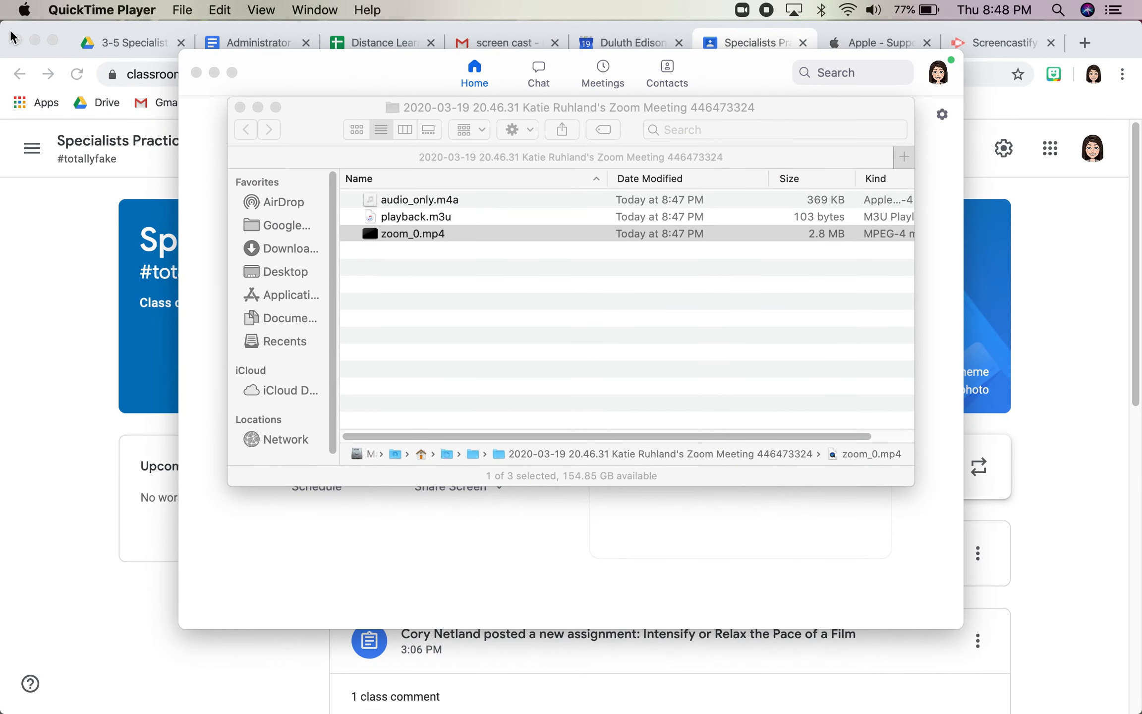
mouse_move(290, 114)
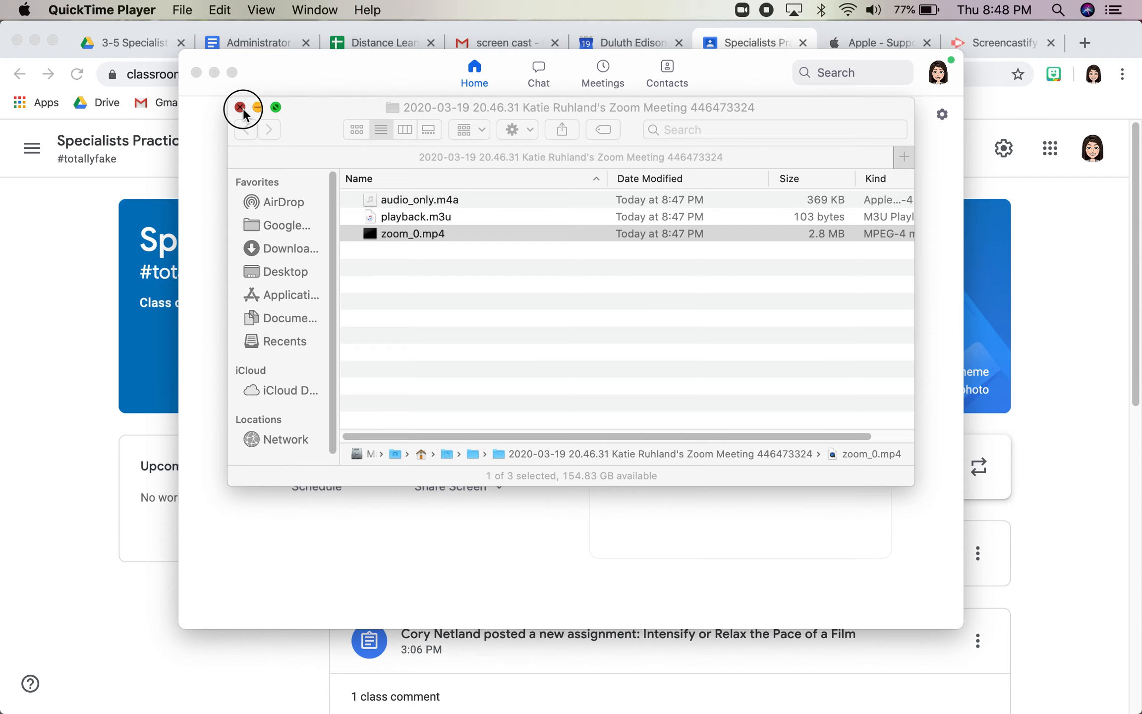
Step: Close the Finder folder, review the Recording settings (Documents/Zoom, prompt for location), and return home
left_click(240, 107)
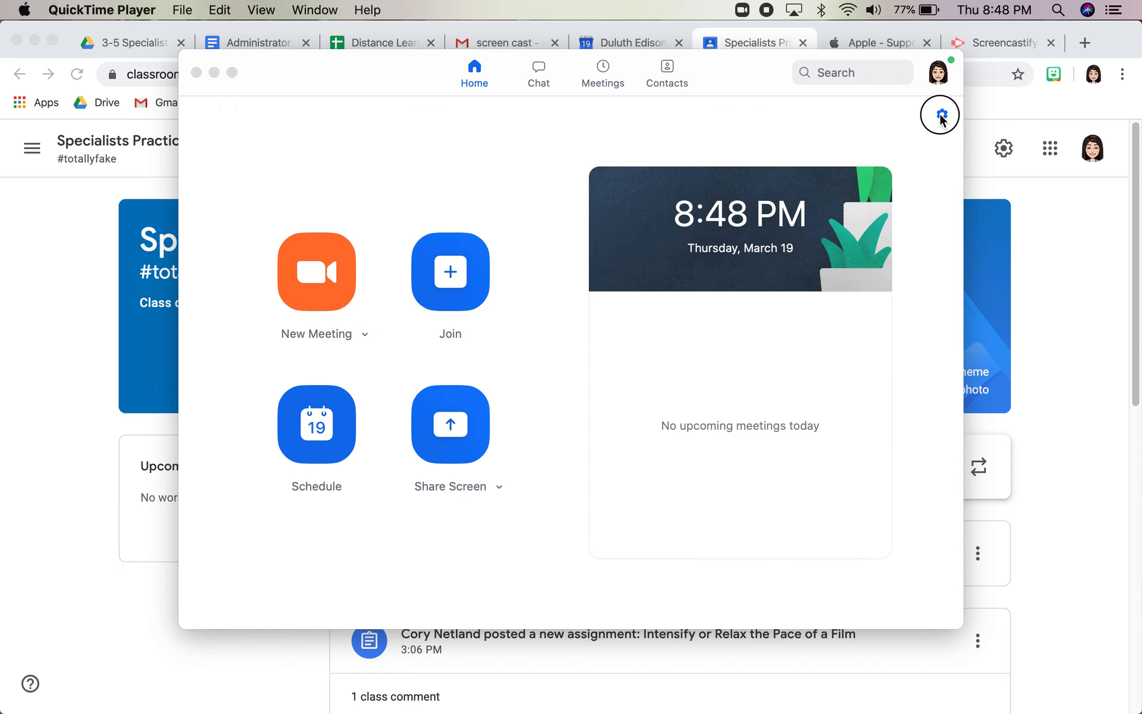
left_click(939, 114)
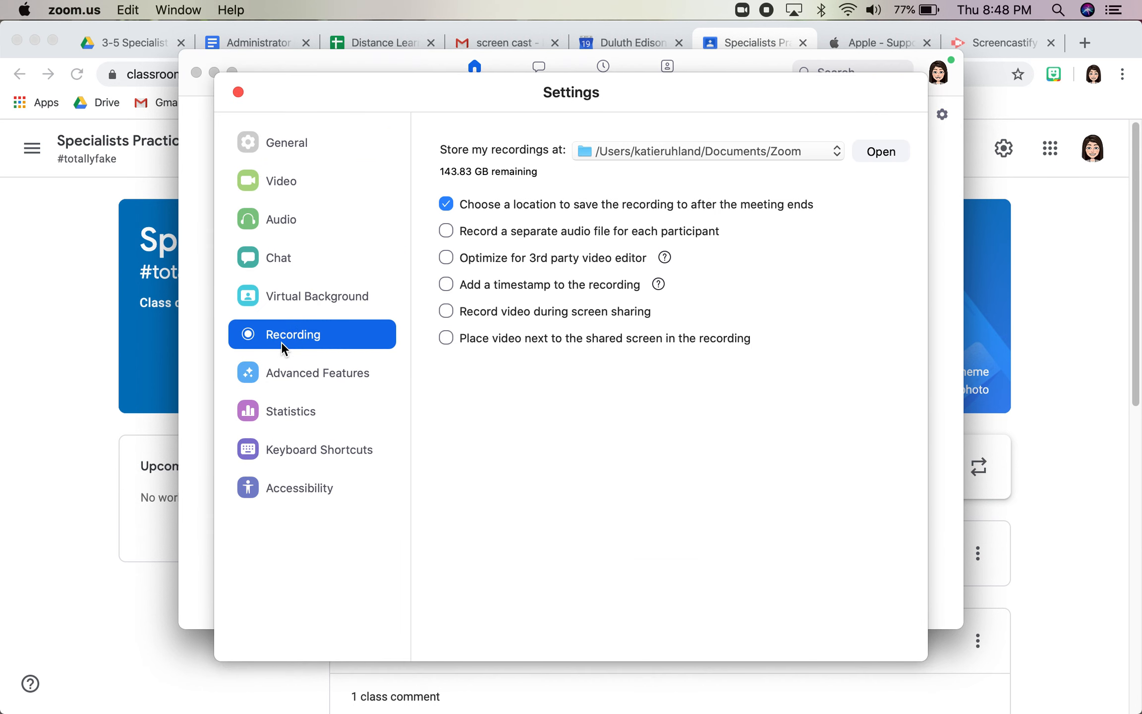
mouse_move(620, 154)
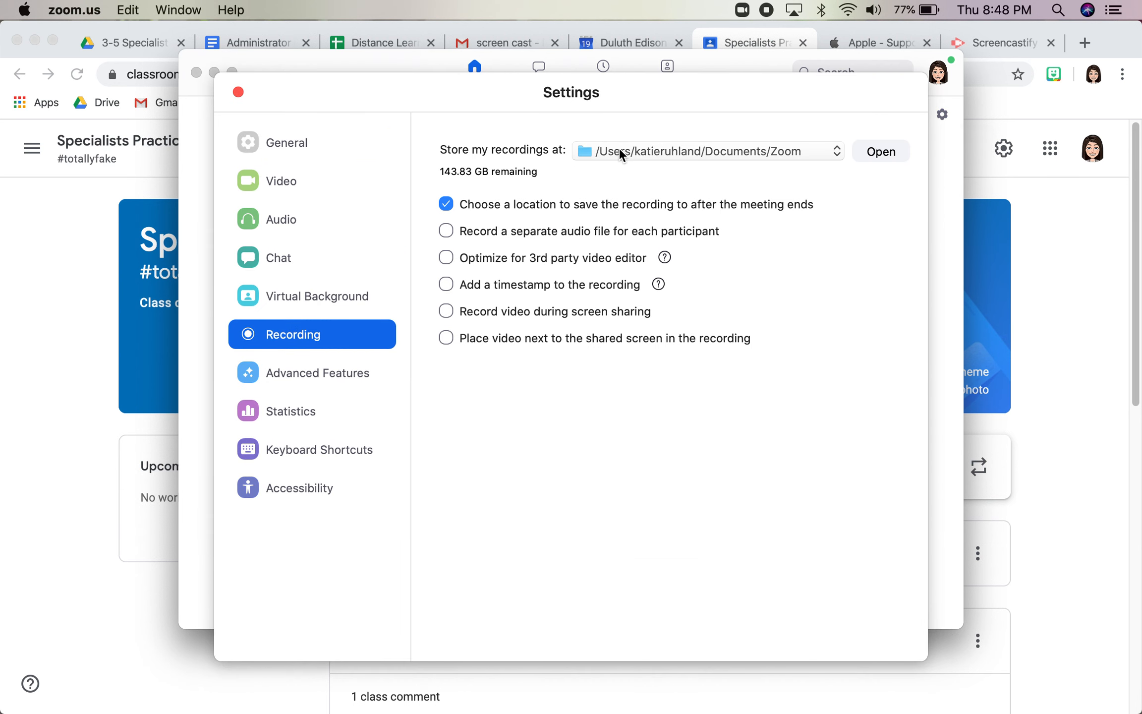
mouse_move(643, 166)
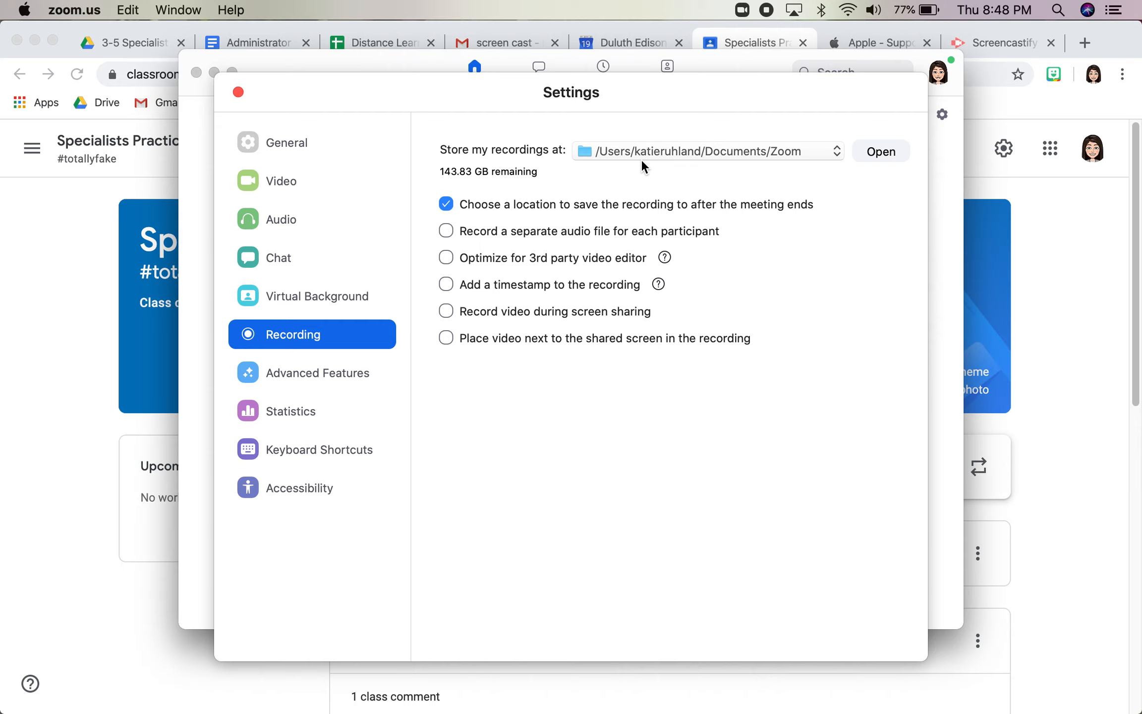
mouse_move(682, 156)
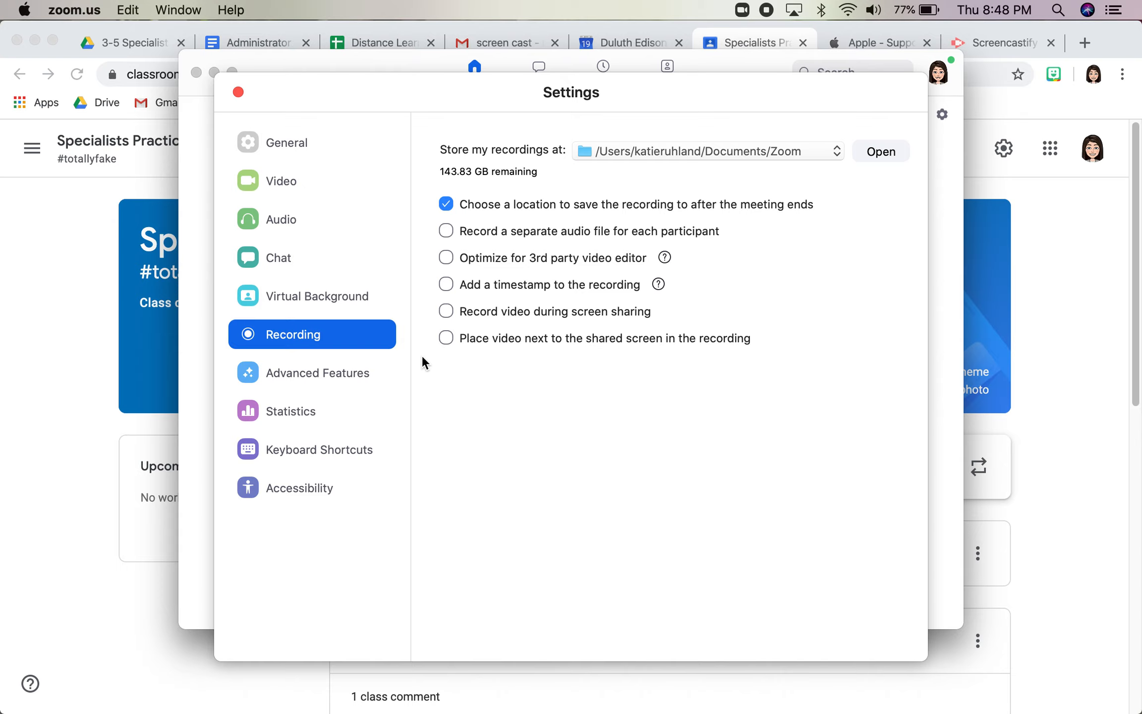
mouse_move(622, 334)
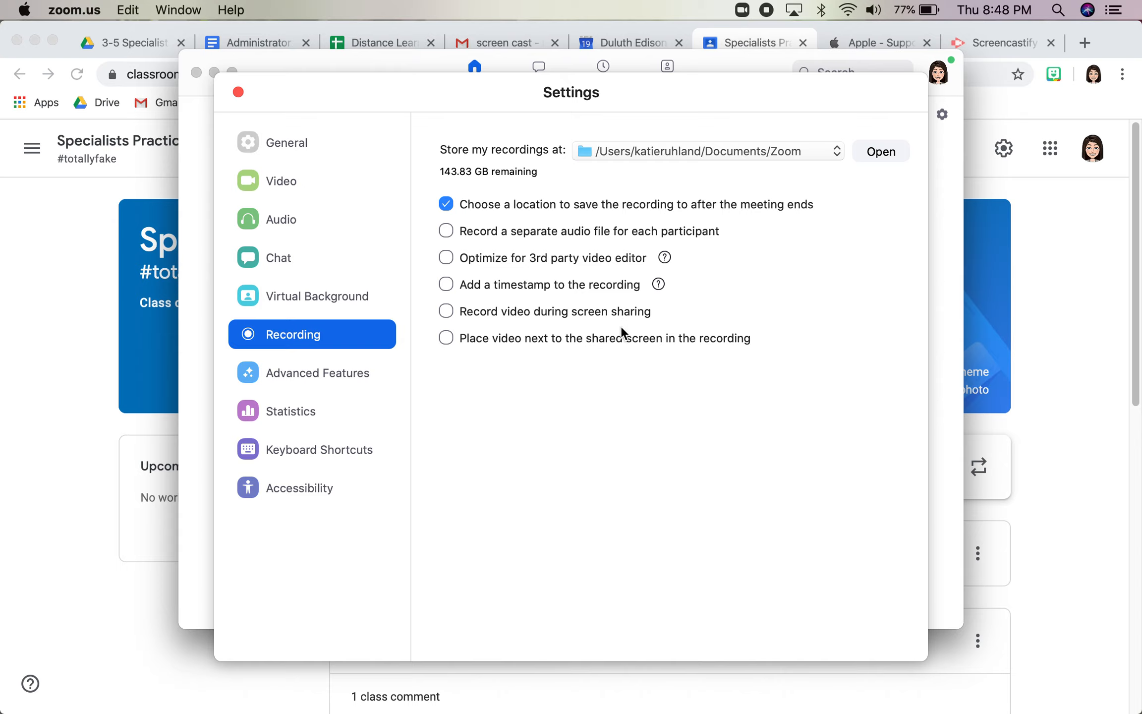
mouse_move(467, 416)
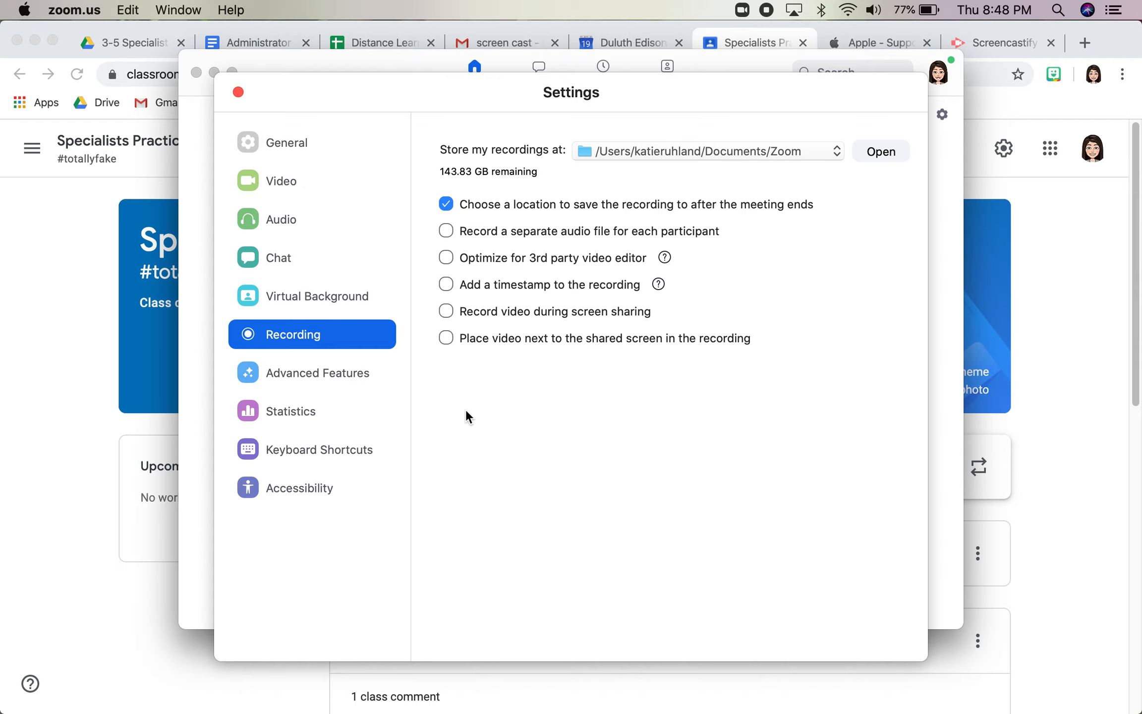
mouse_move(474, 494)
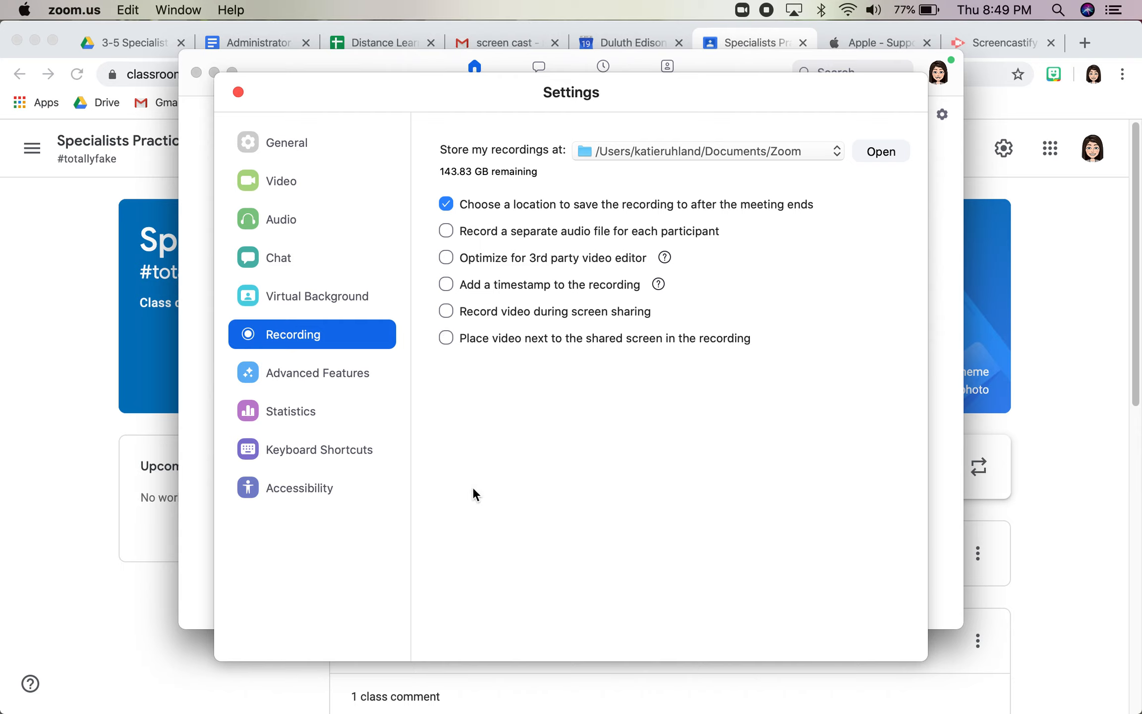
mouse_move(460, 644)
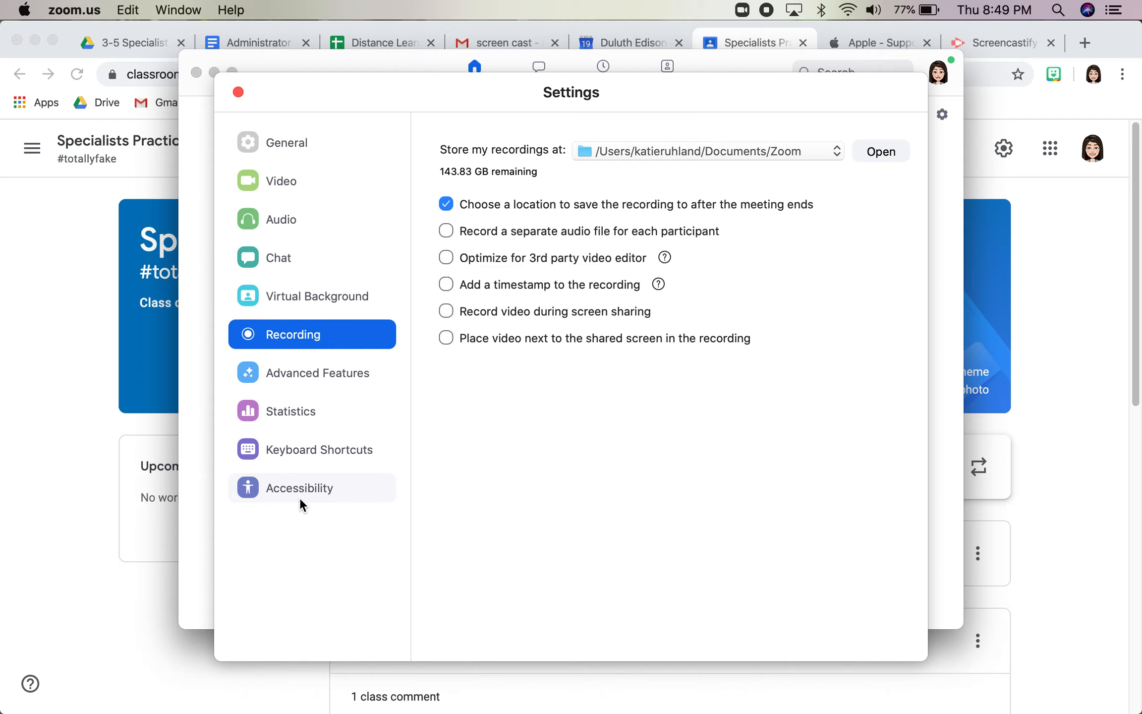
mouse_move(597, 328)
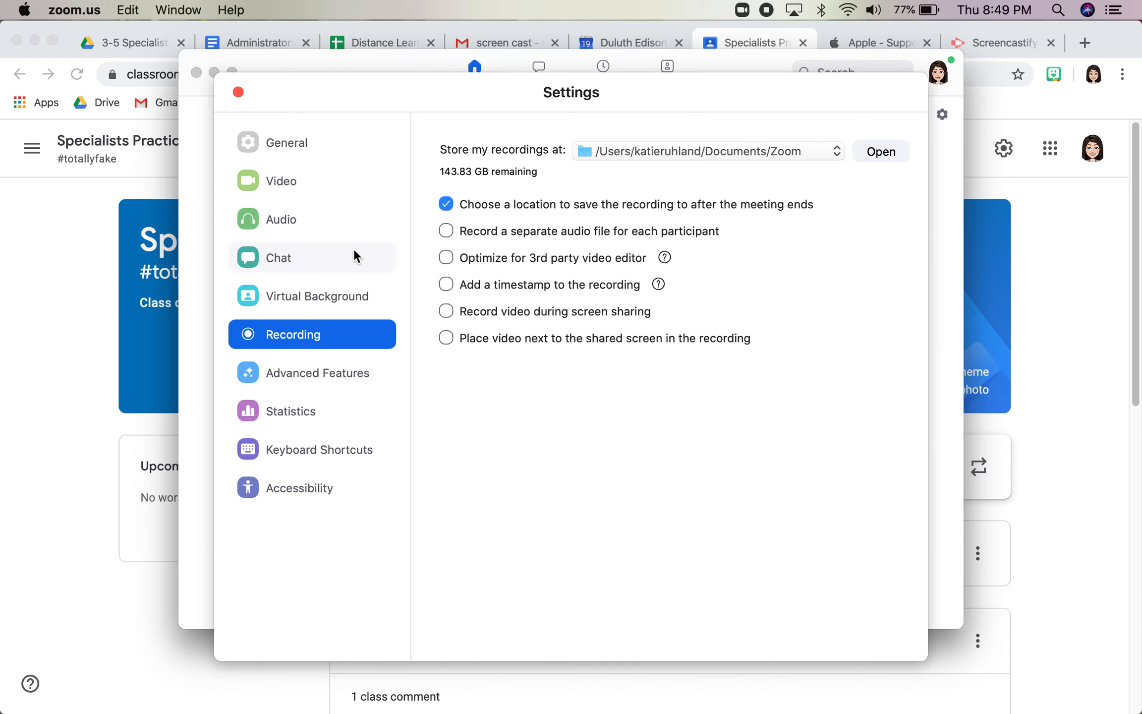
left_click(237, 91)
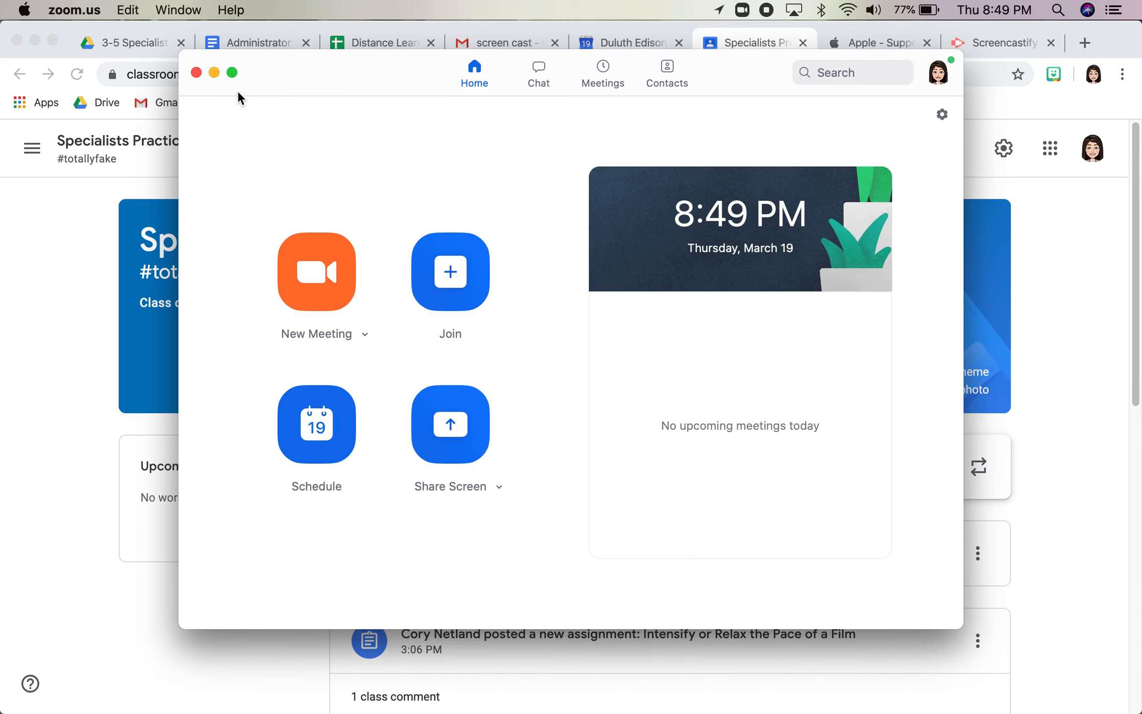